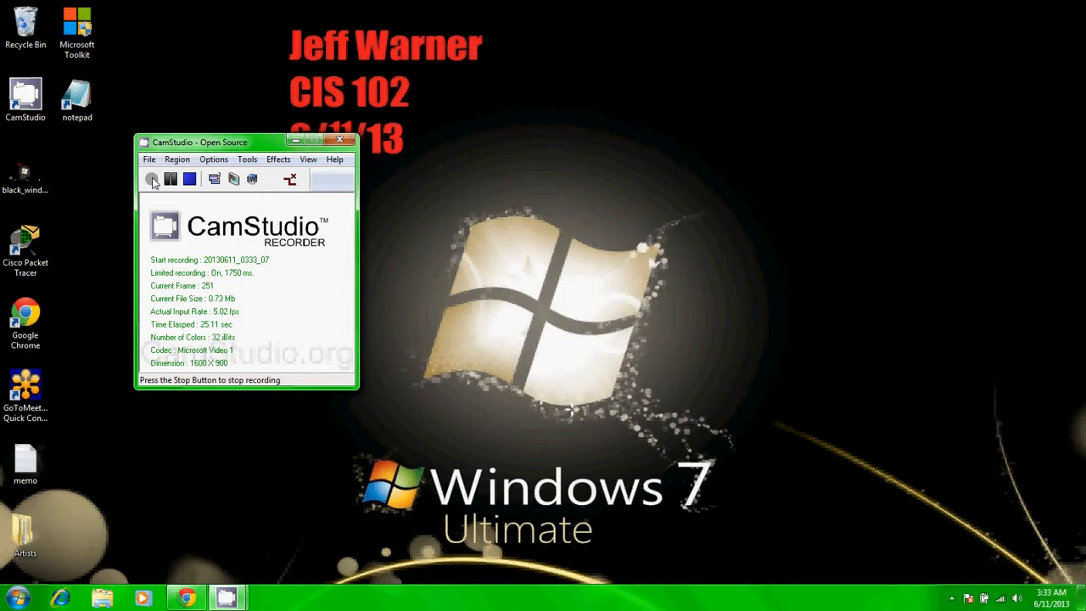
Open the Documents library from the Start menu.
click(15, 598)
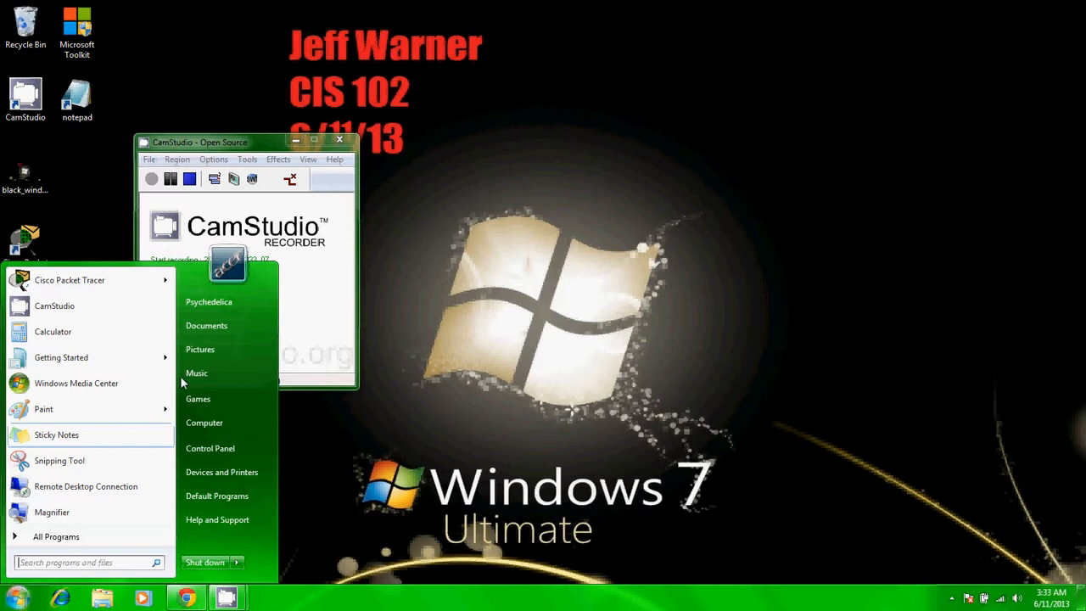
click(207, 326)
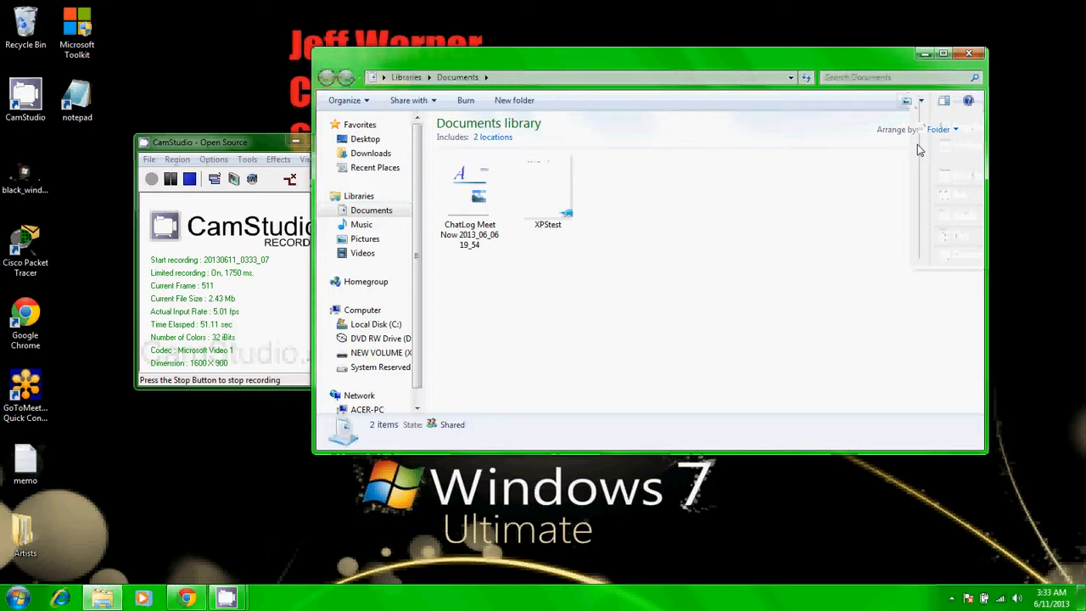
Expand Documents in the navigation pane to reveal My Documents and Public Documents.
click(920, 102)
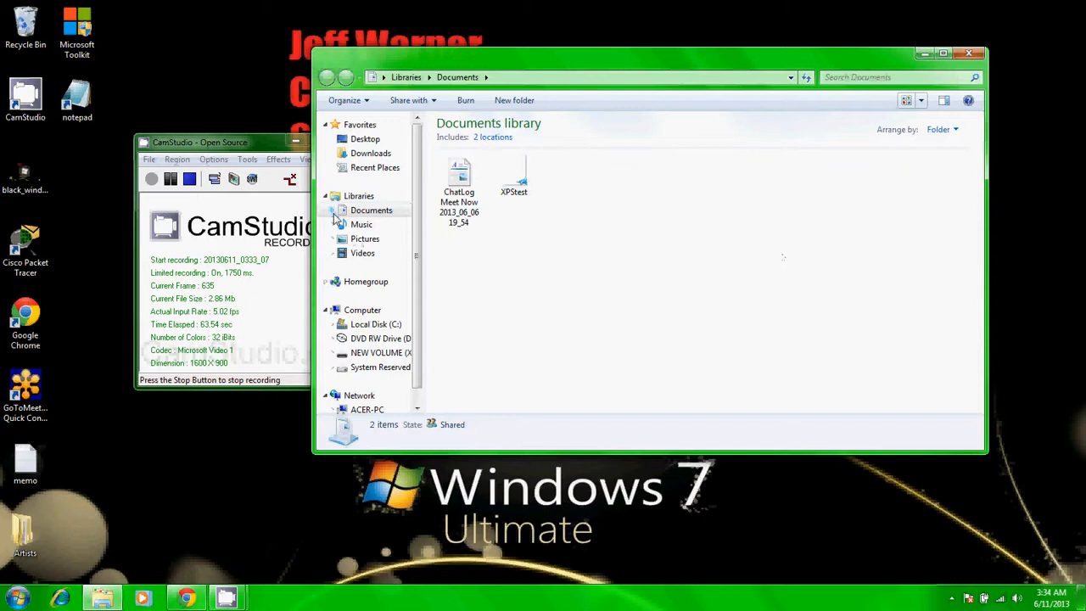
click(333, 211)
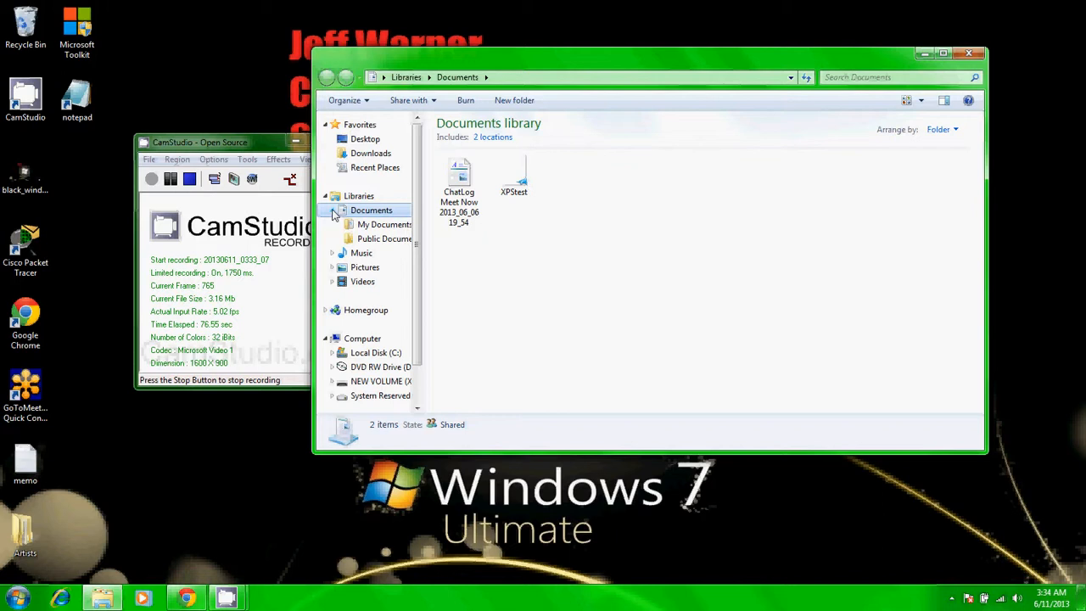
Show the Public Documents location and bring up the Documents library properties.
click(384, 238)
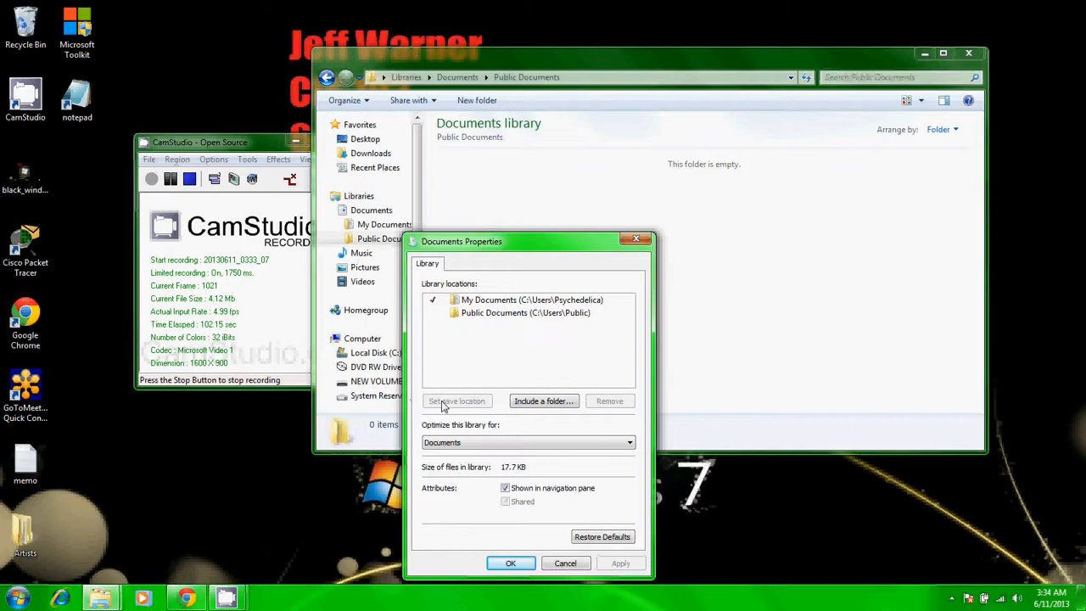
Include the System Reserved (Y:) drive as a third Documents library location.
click(544, 400)
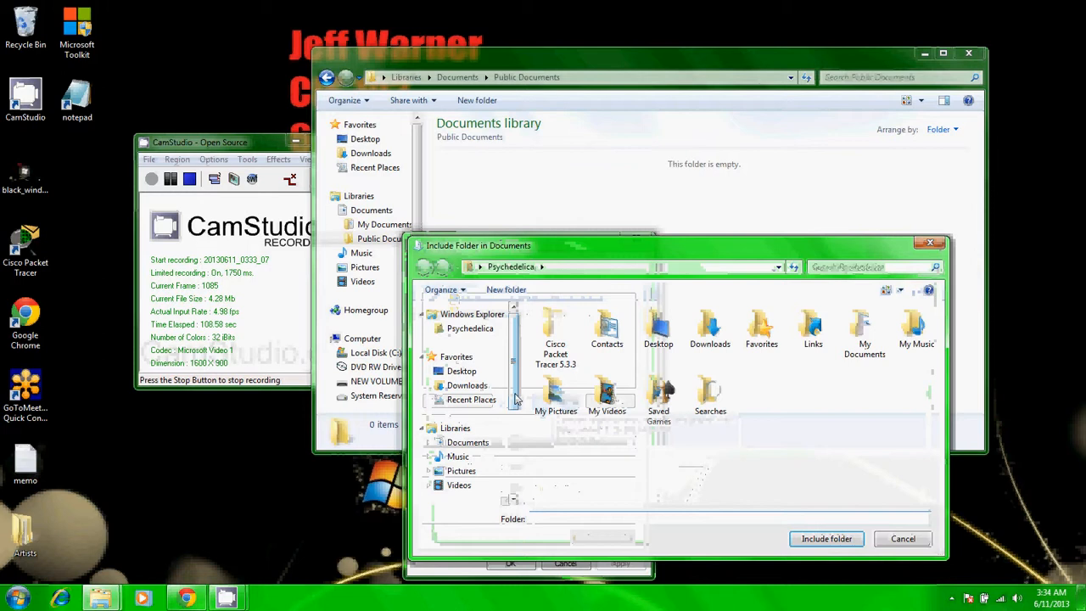
click(475, 437)
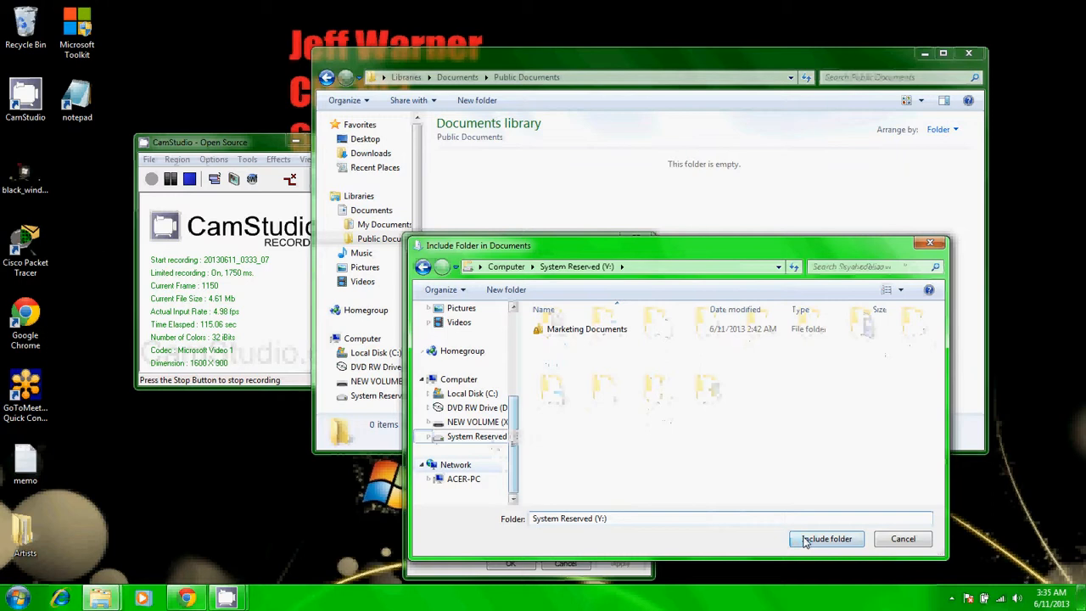
click(824, 540)
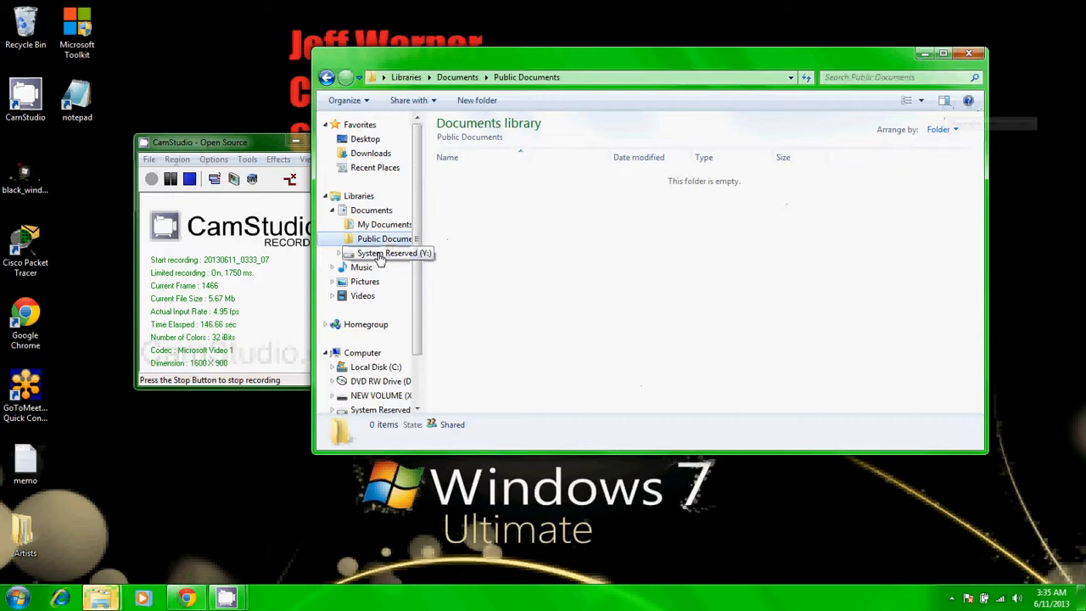
Show the whole Documents library grouped by its three locations, with arrangement choices offered.
click(371, 210)
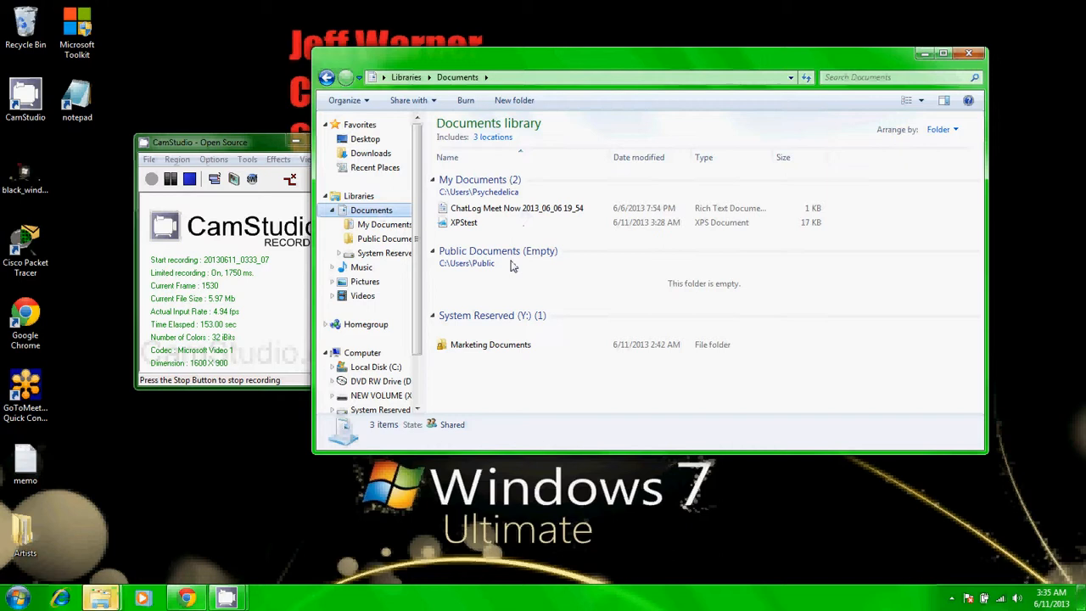
click(942, 129)
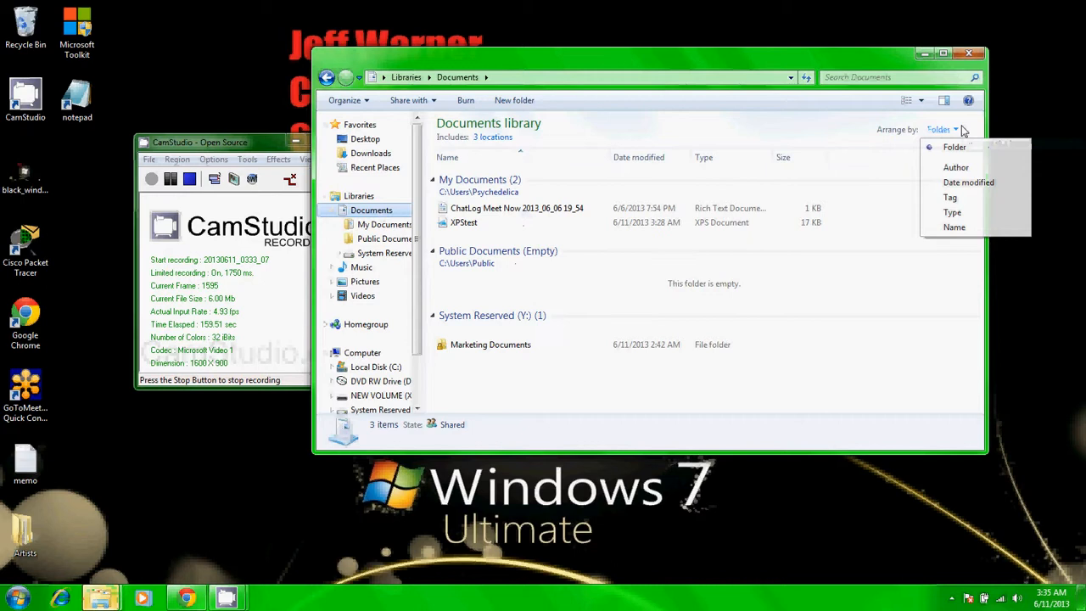
Arrange the library by date modified into Today, Last week and A long time ago, re-sorted within groups.
click(968, 181)
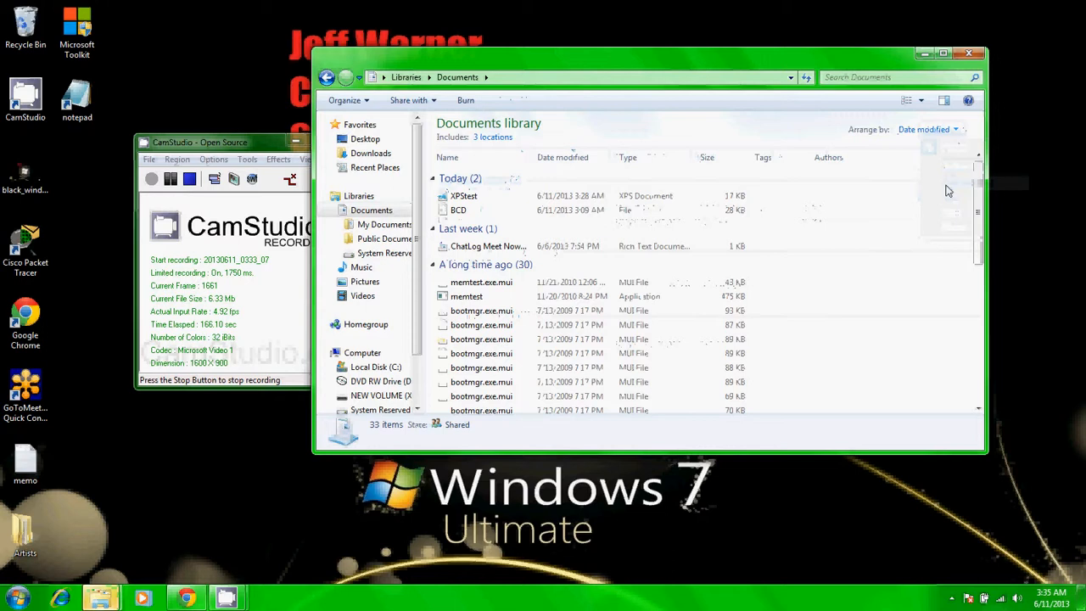
click(448, 156)
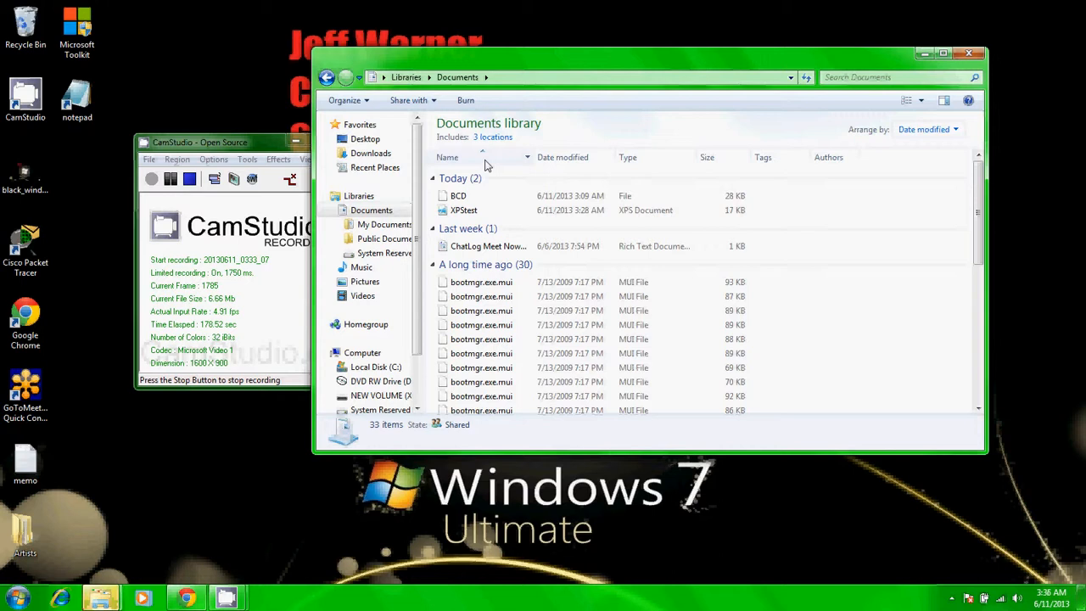
click(930, 129)
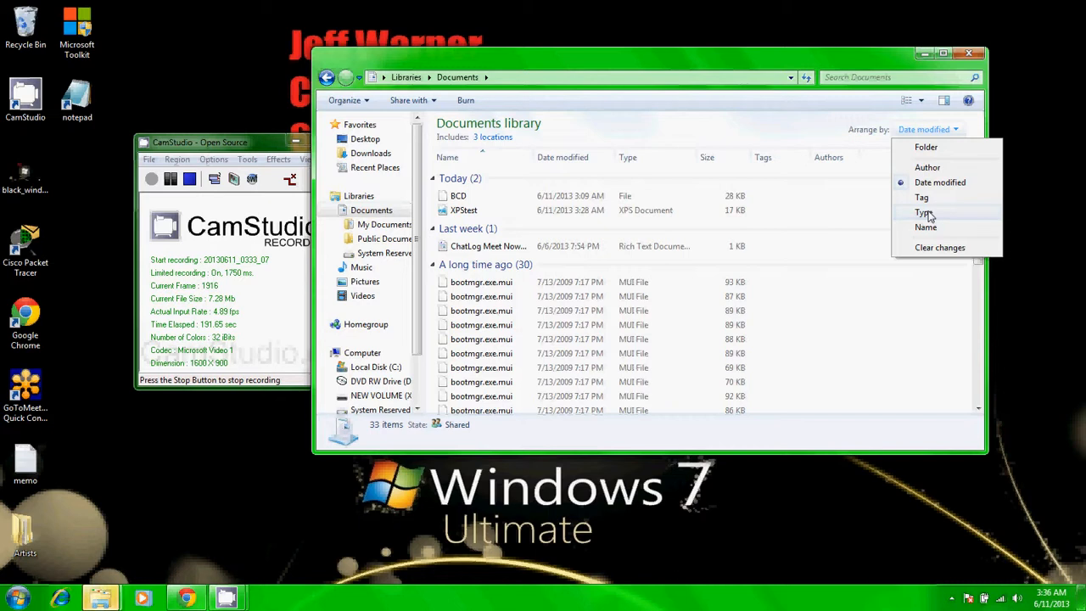
Arrange the library by type into Application, File, MUI File and XPS Document stacks.
click(924, 212)
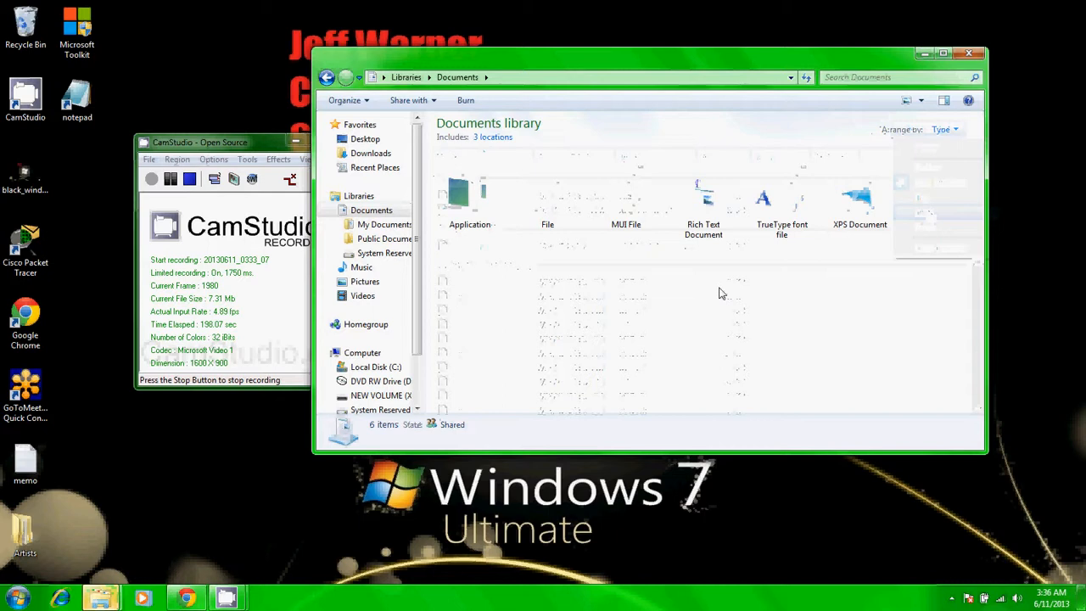